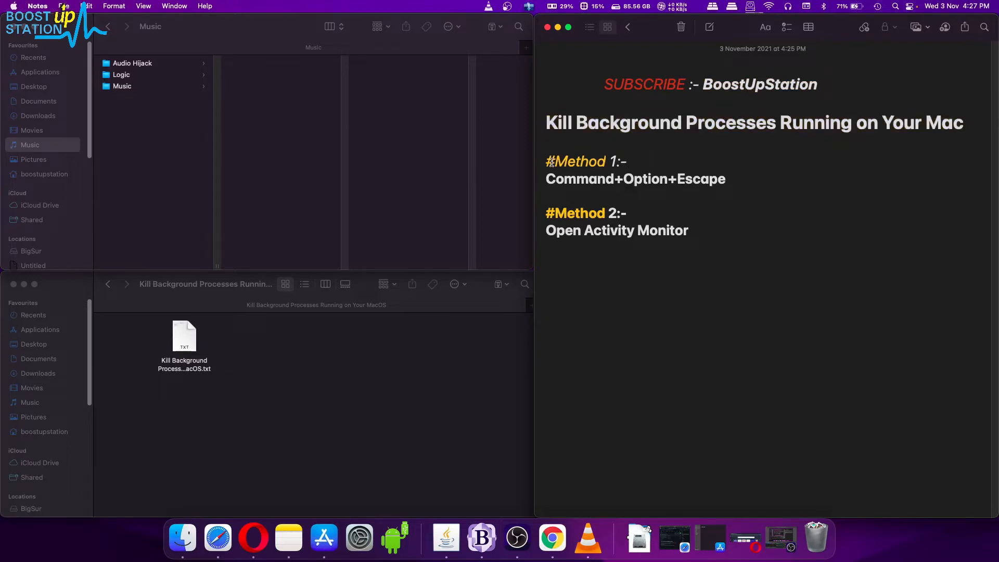
Mark the Command+Option+Escape line in the note and bring up Force Quit Applications.
double_click(575, 161)
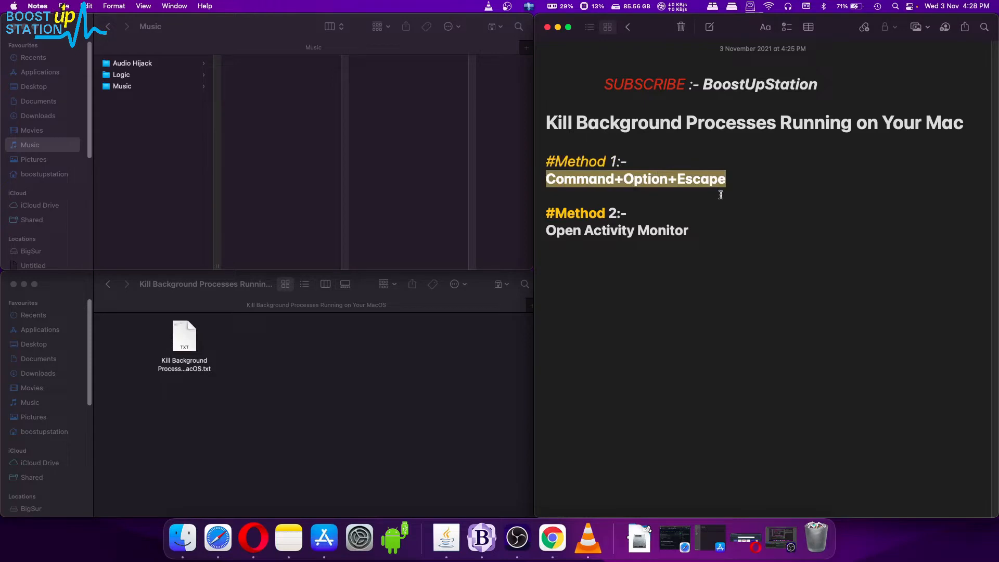
key("cmd+option+escape")
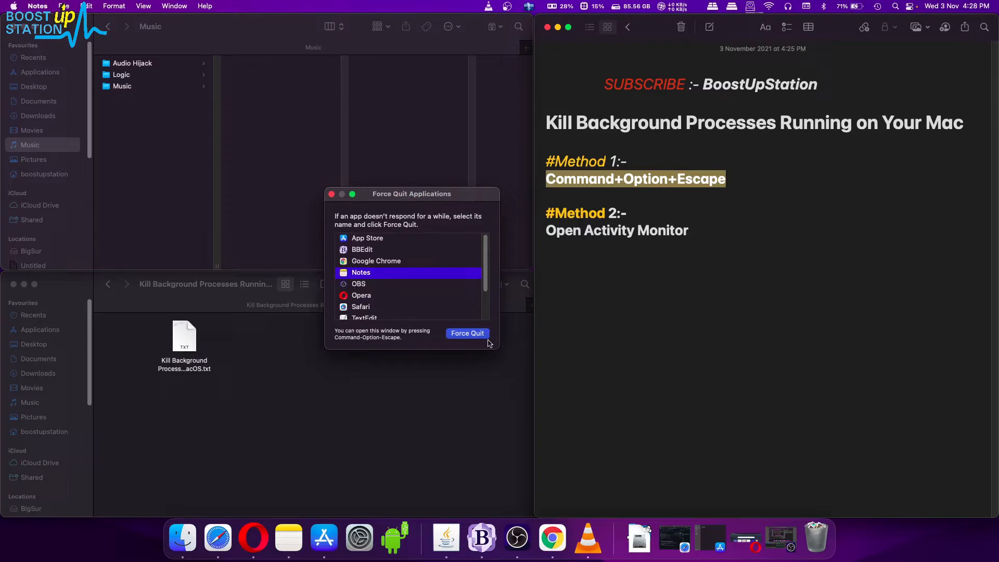
Enlarge the Force Quit window and force-quit Google Chrome, confirming the alert.
left_click_drag(412, 194, 407, 174)
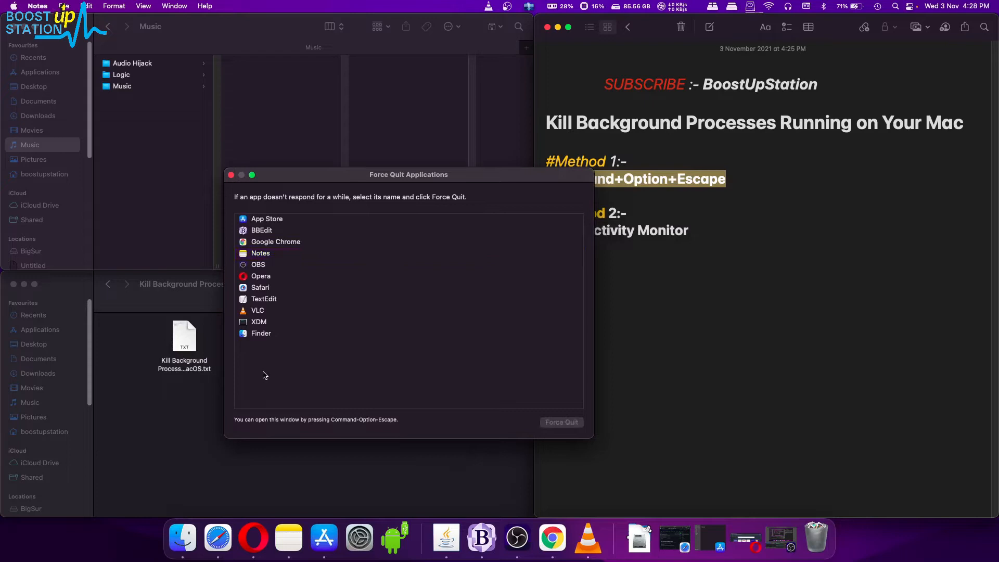
mouse_move(271, 241)
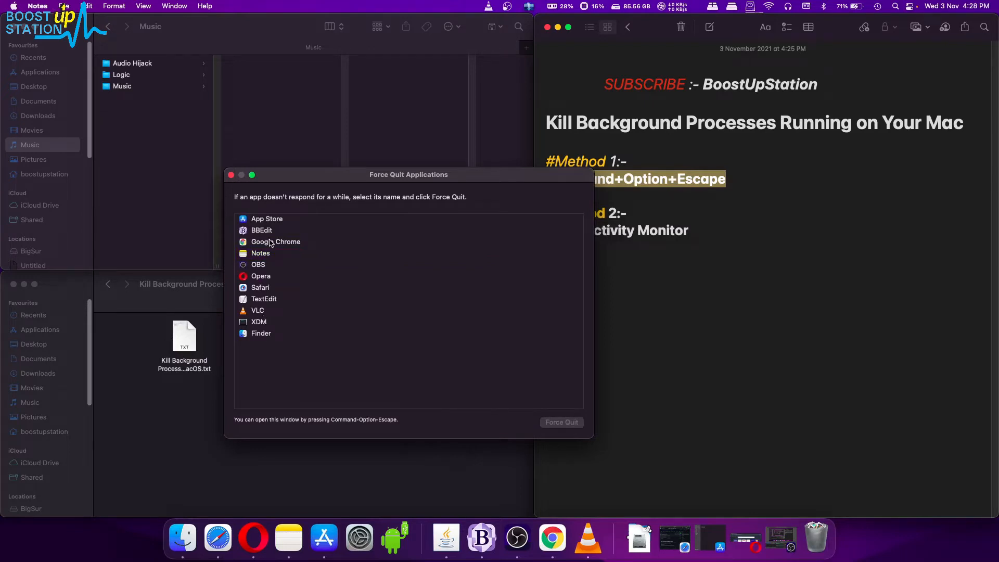
left_click(275, 241)
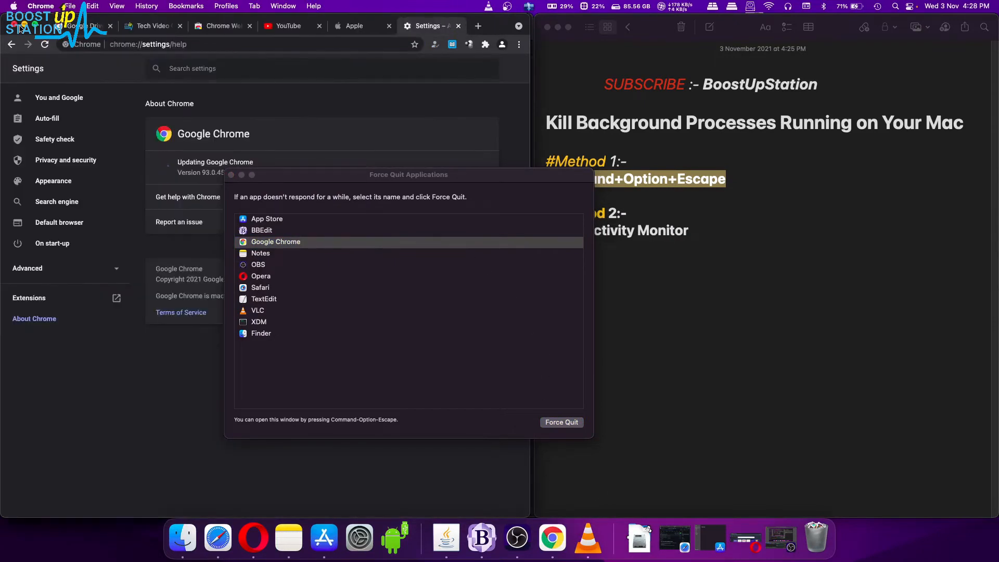
left_click(275, 241)
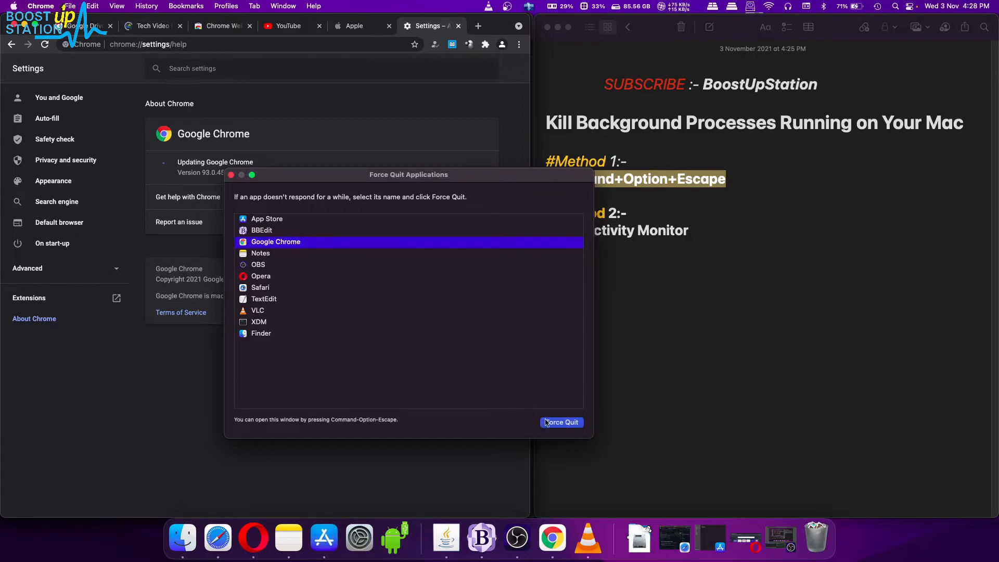
left_click(561, 422)
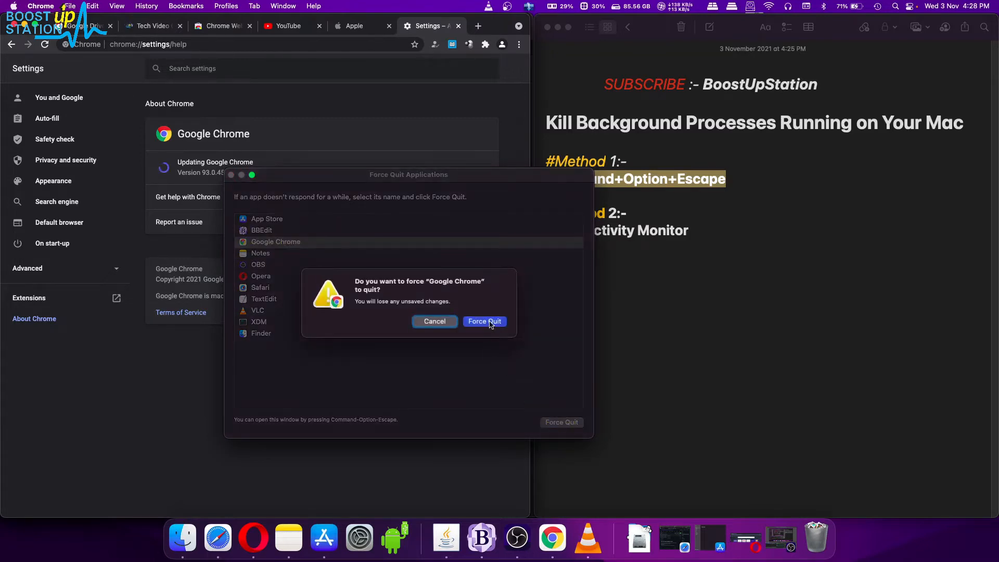
left_click(484, 321)
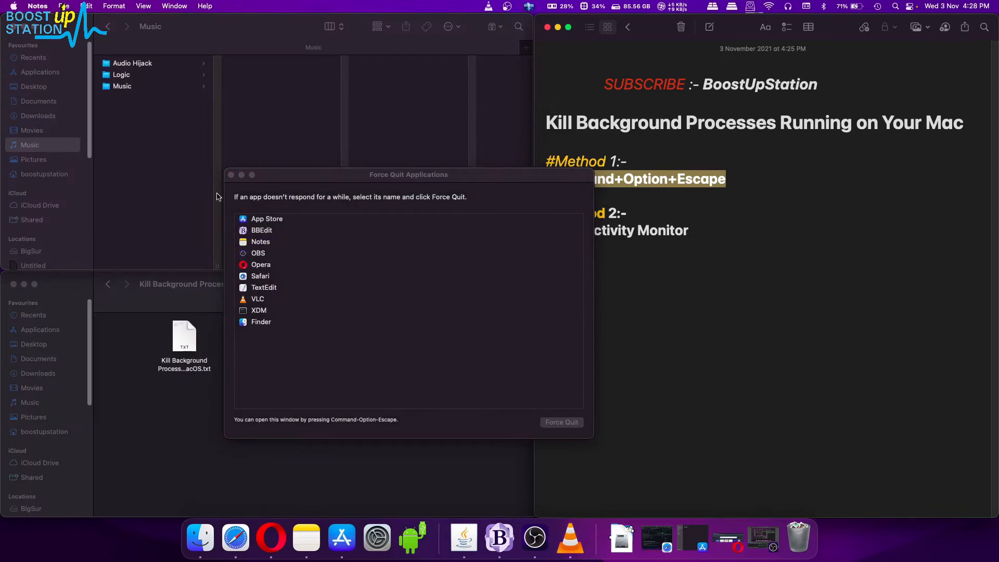
mouse_move(454, 456)
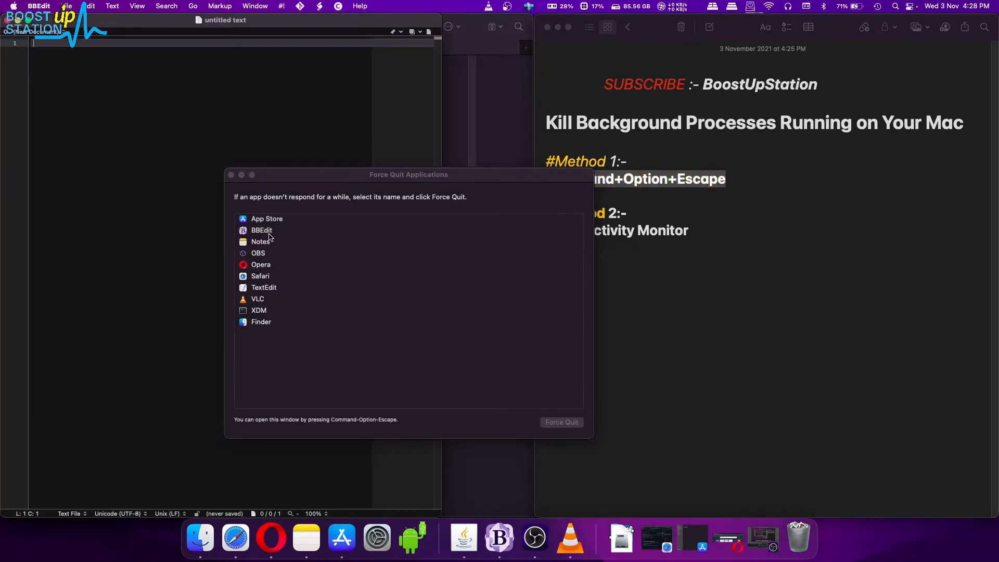
Force-quit BBEdit from the Force Quit list and confirm the alert.
left_click(560, 422)
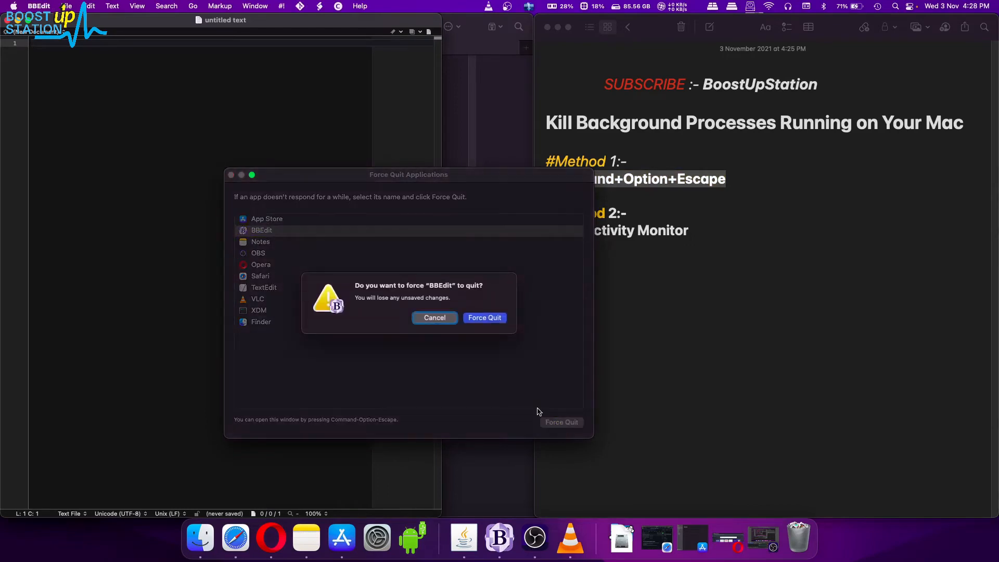
left_click(484, 317)
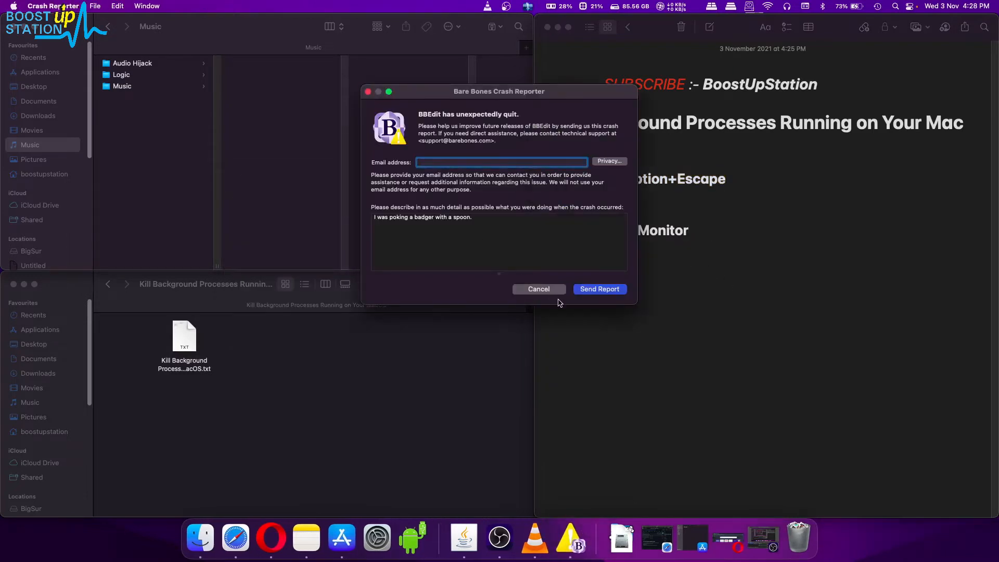
Dismiss the BBEdit crash report and add a 'Press — command + space' line under Method 2 in the note.
left_click(538, 289)
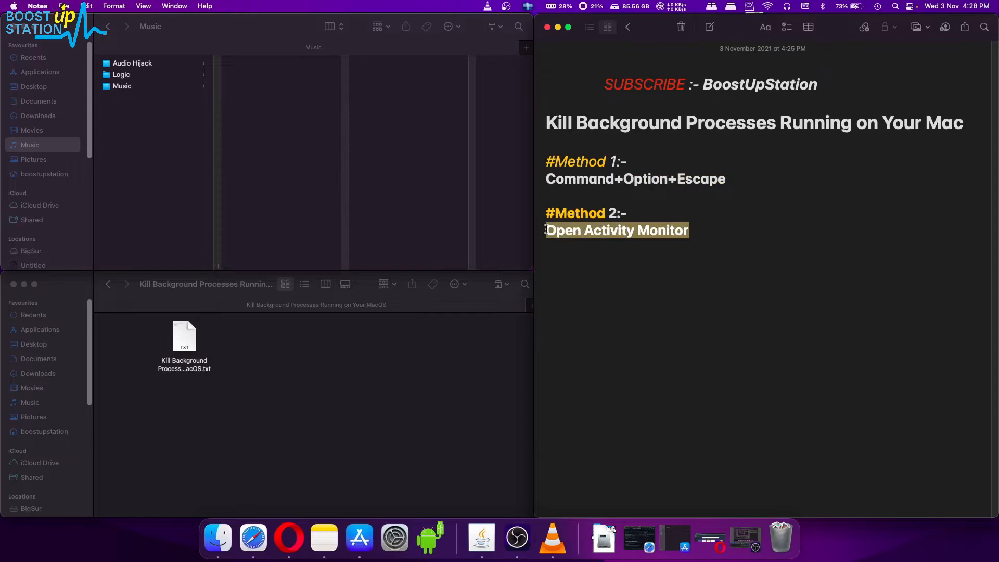
left_click(640, 332)
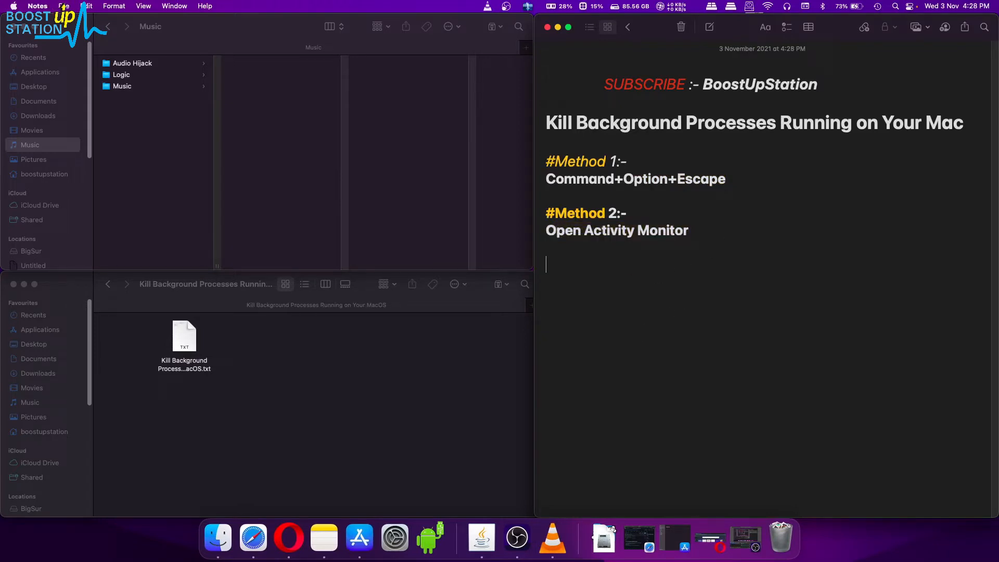
type("Press -")
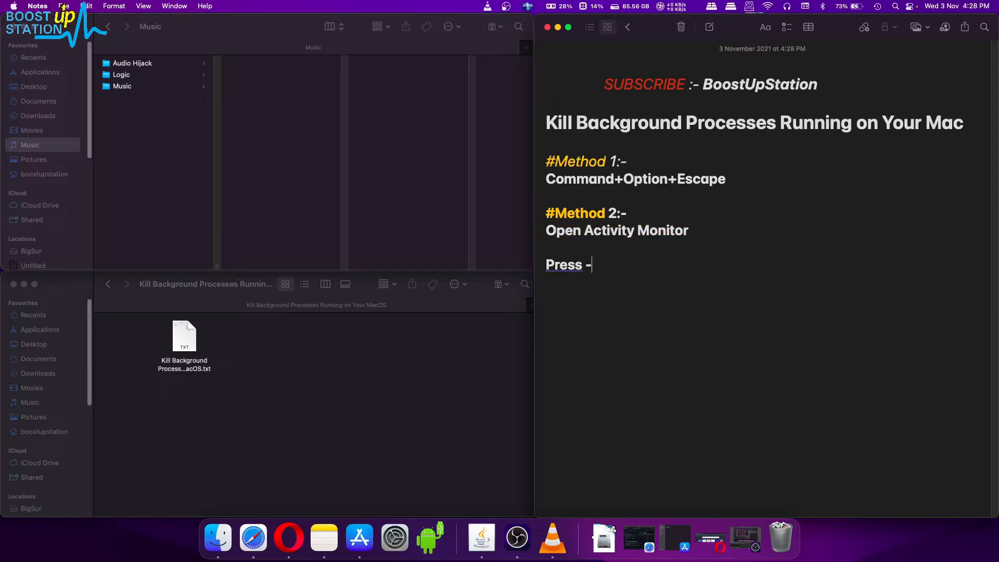
type("— command + space")
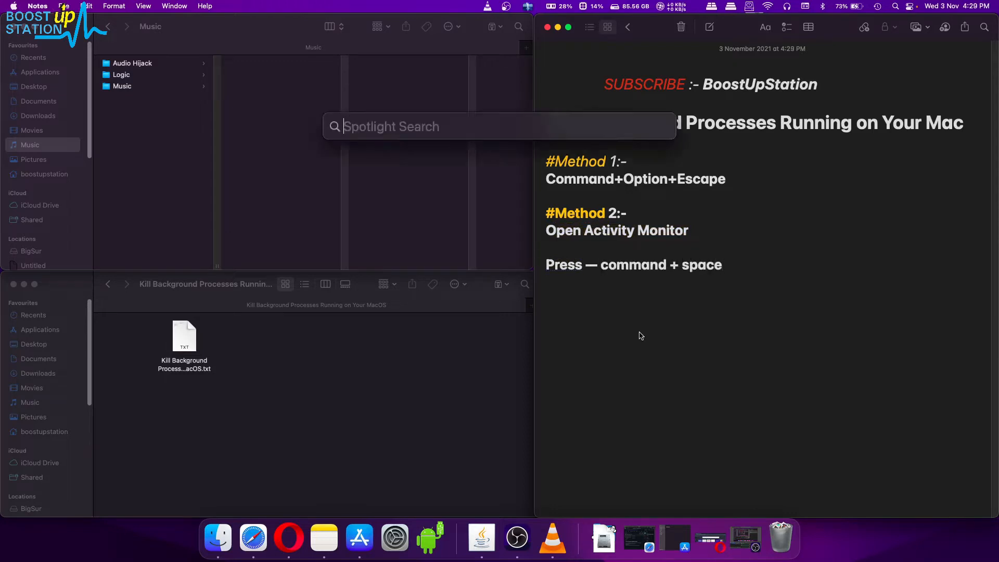
Launch Activity Monitor from a Spotlight search for 'activity monitor'.
type("activity Monitor")
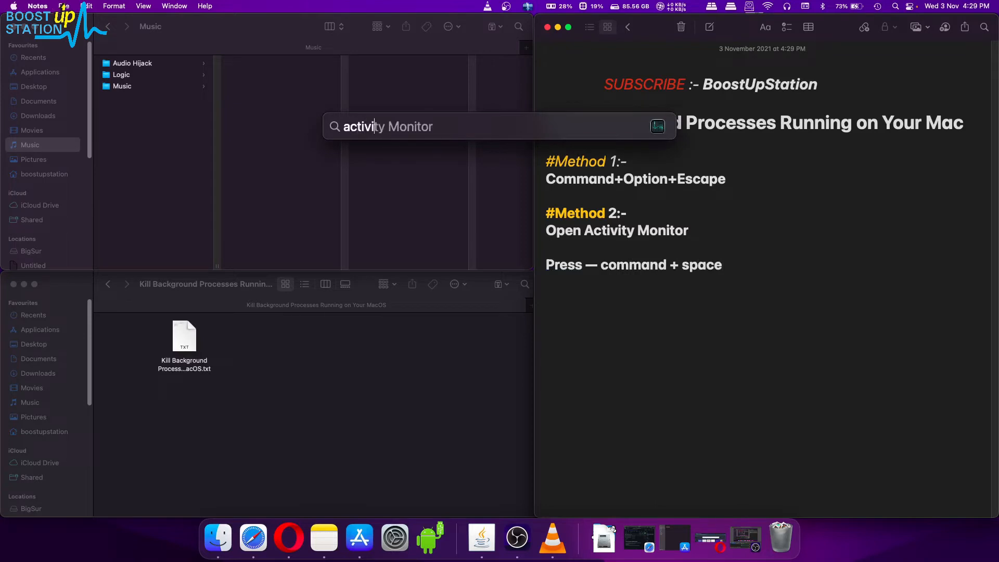
type("monitor")
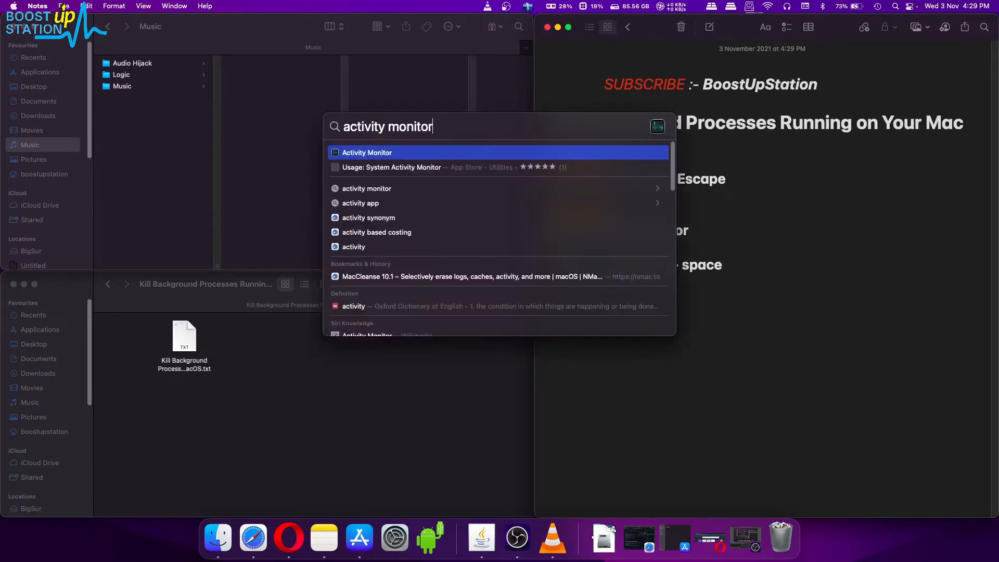
left_click(366, 152)
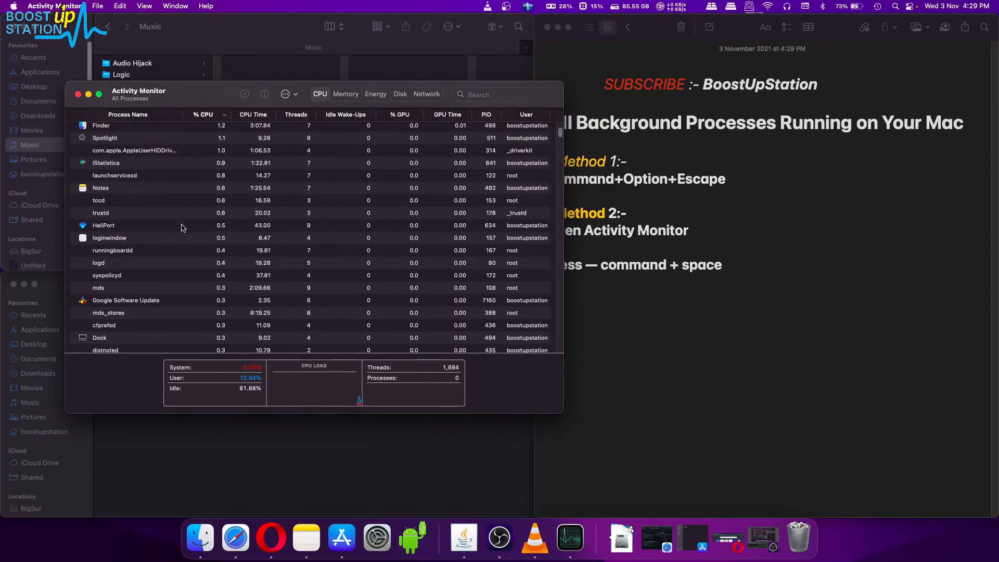
Filter processes by 'opera', select the Opera process and force-quit it from its info window.
left_click(203, 114)
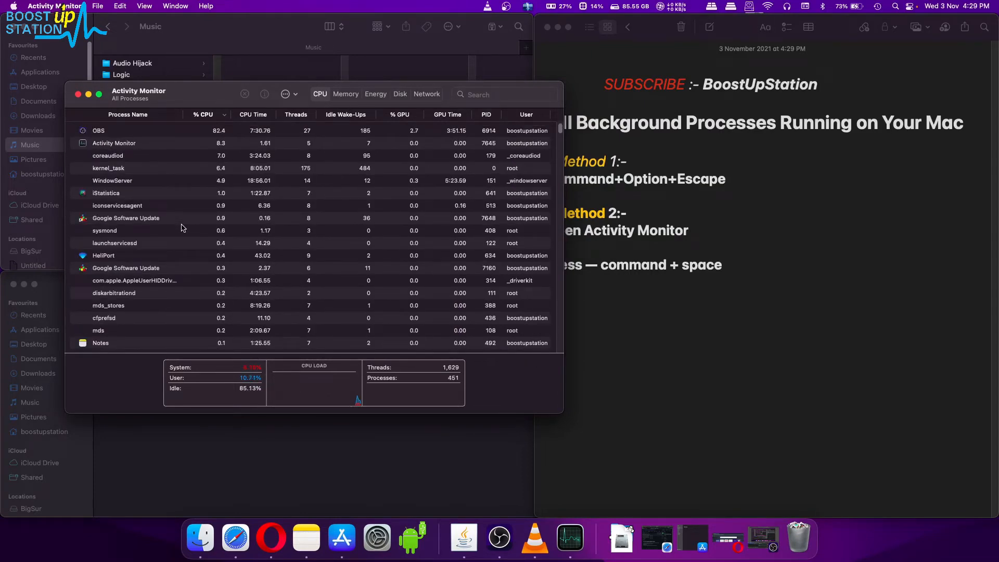
left_click(283, 537)
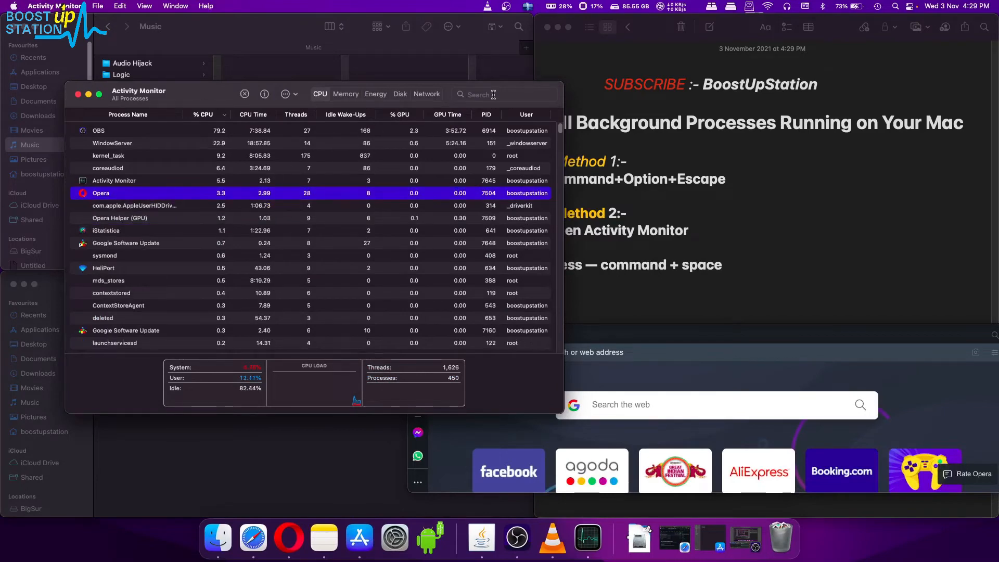
type("opera")
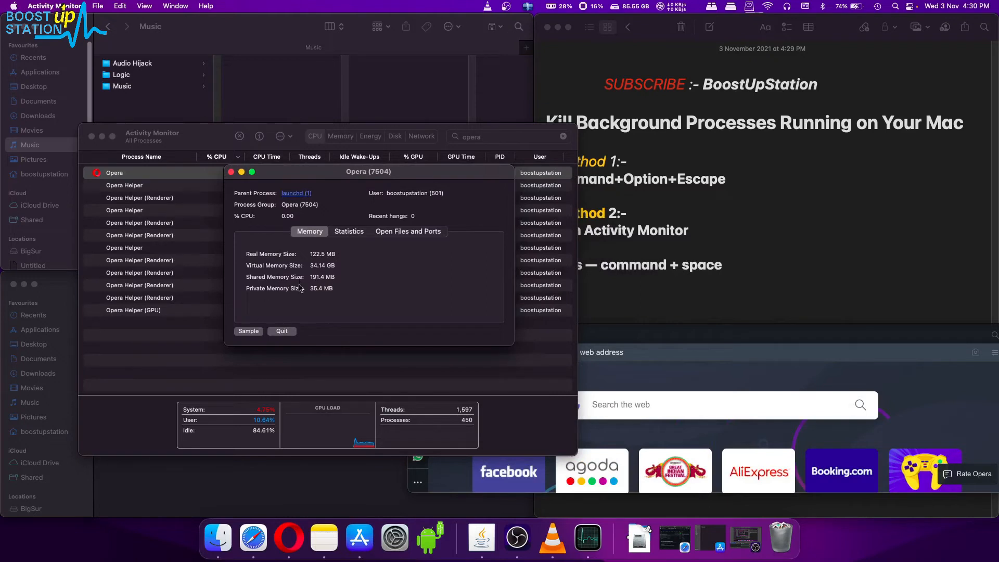
left_click(281, 331)
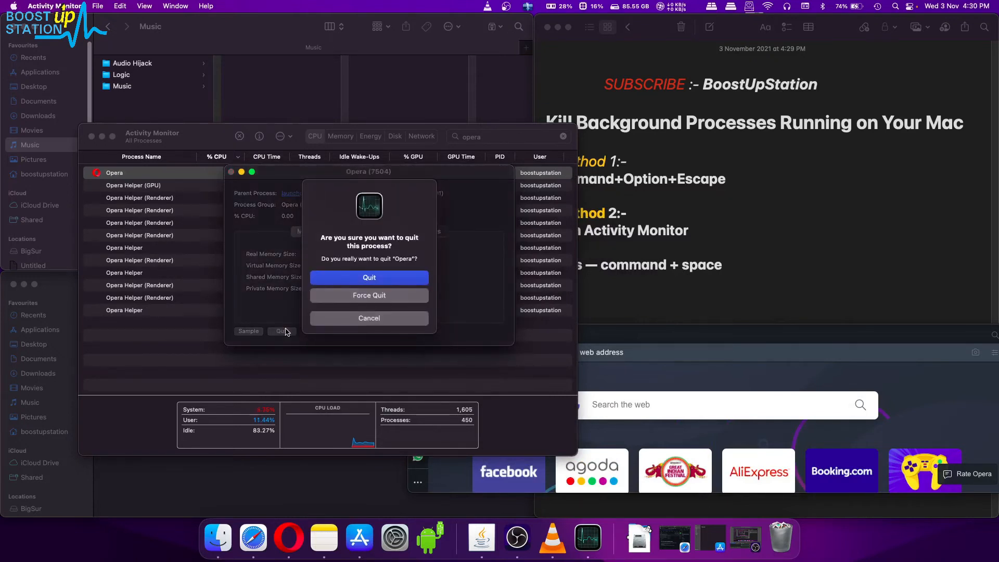
left_click(369, 318)
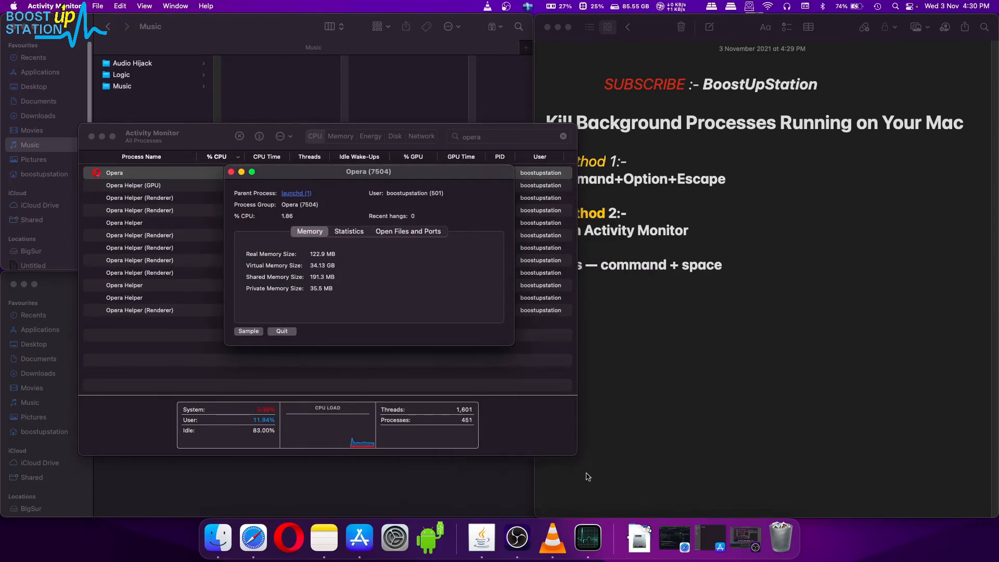
Close the terminated Opera details and select the search text for the next filter.
left_click(281, 330)
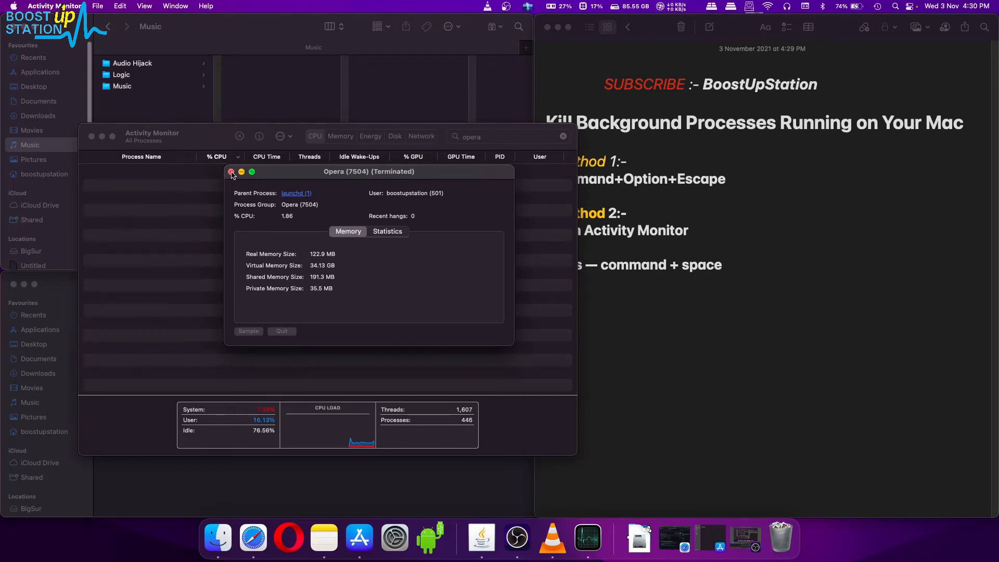
left_click(231, 172)
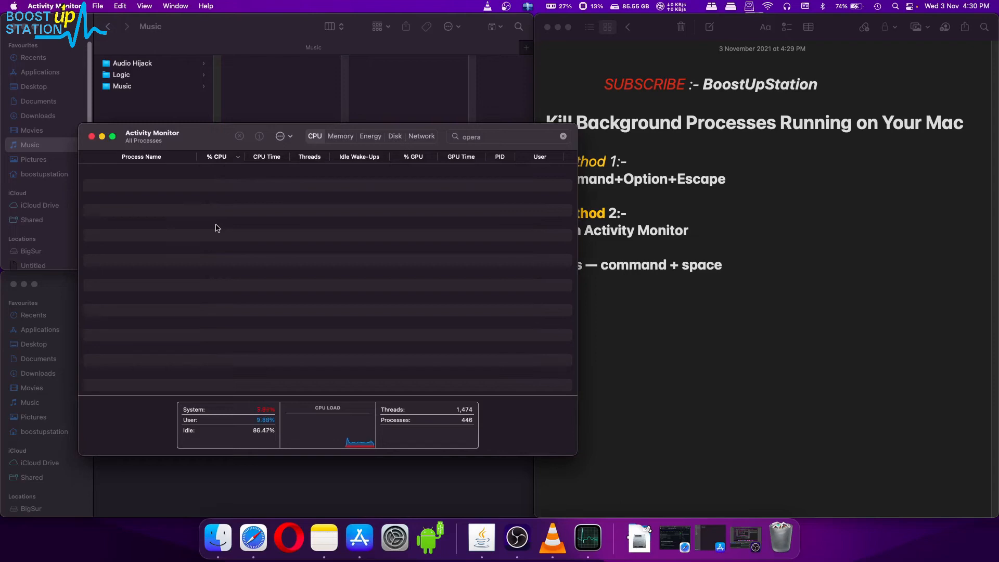
left_click(504, 136)
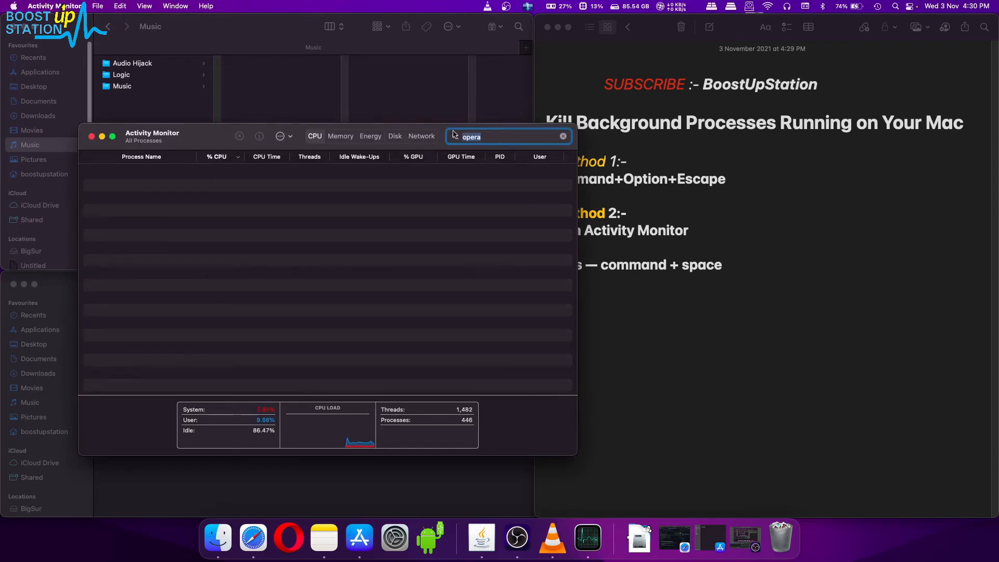
Filter by 'vlc', force-quit the VLC process with the Stop button, and select the search text again.
type("vlc")
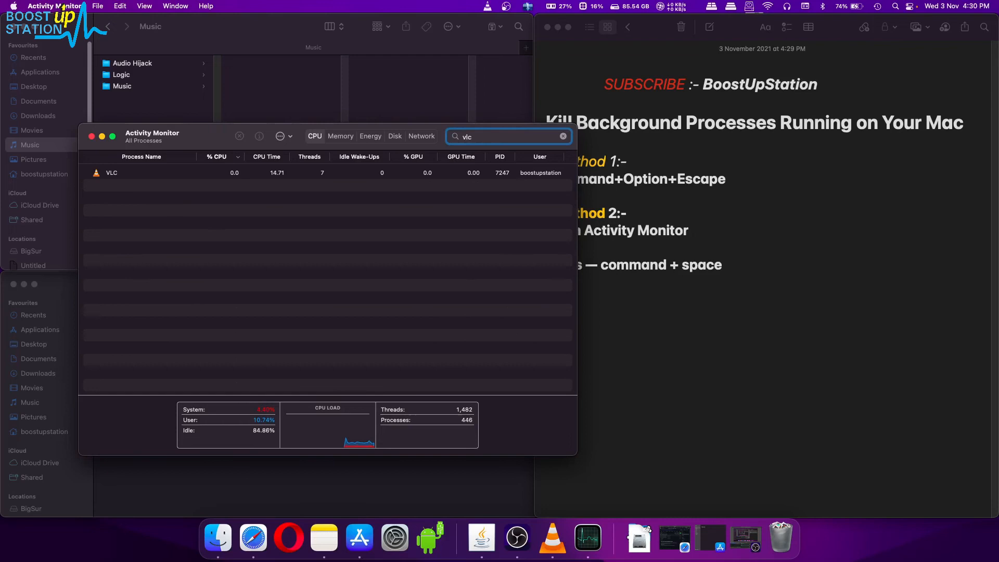
left_click(111, 172)
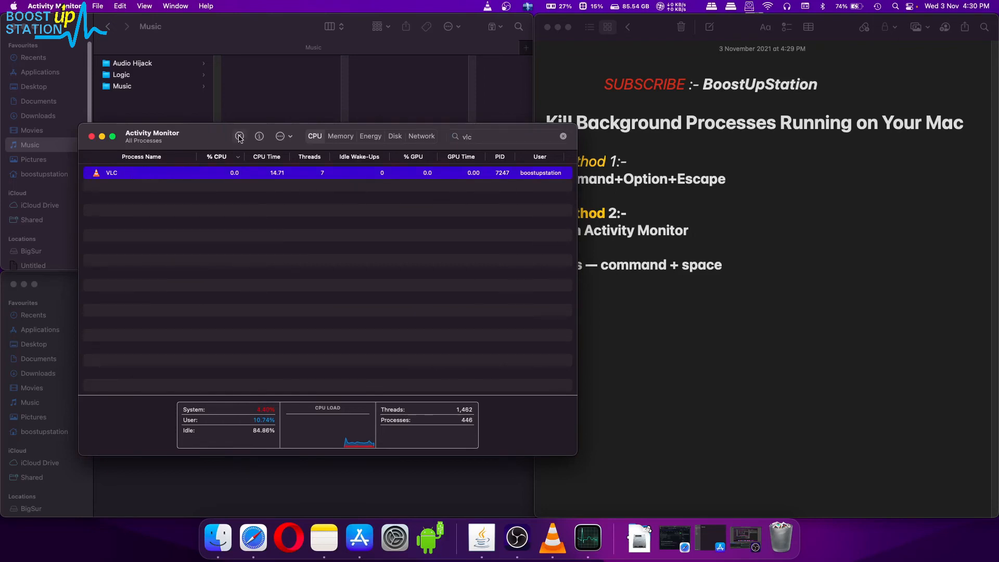
left_click(240, 136)
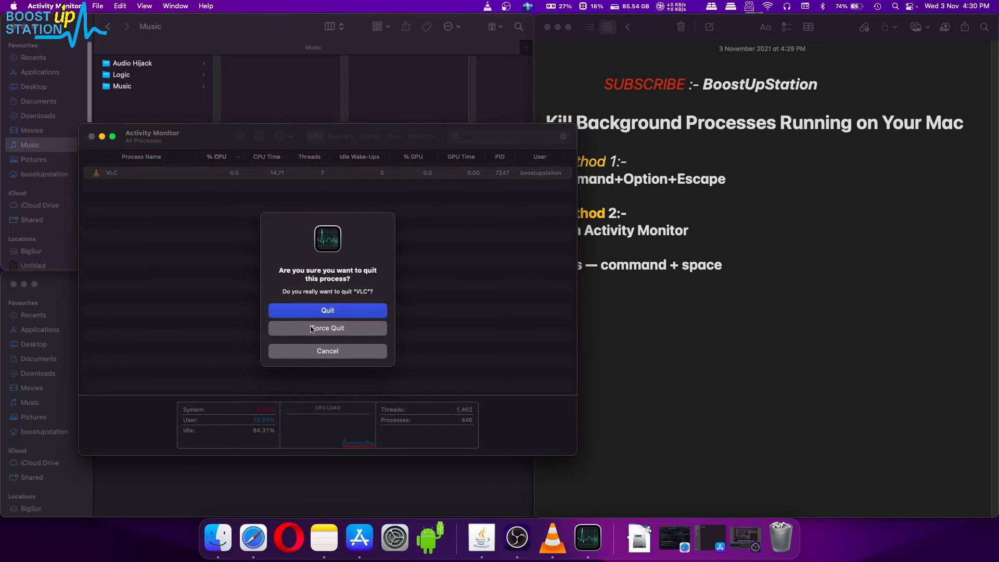
left_click(327, 351)
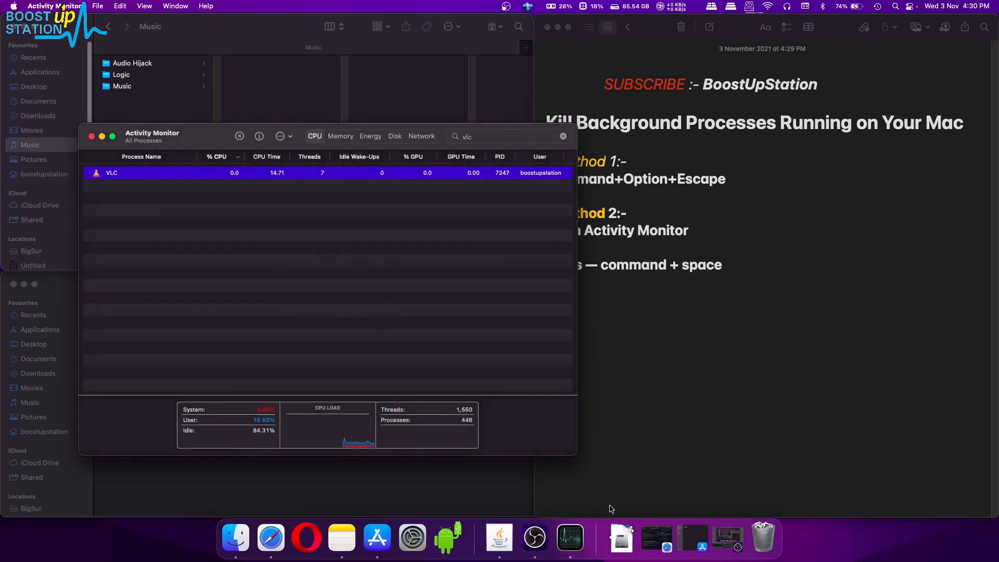
left_click(239, 135)
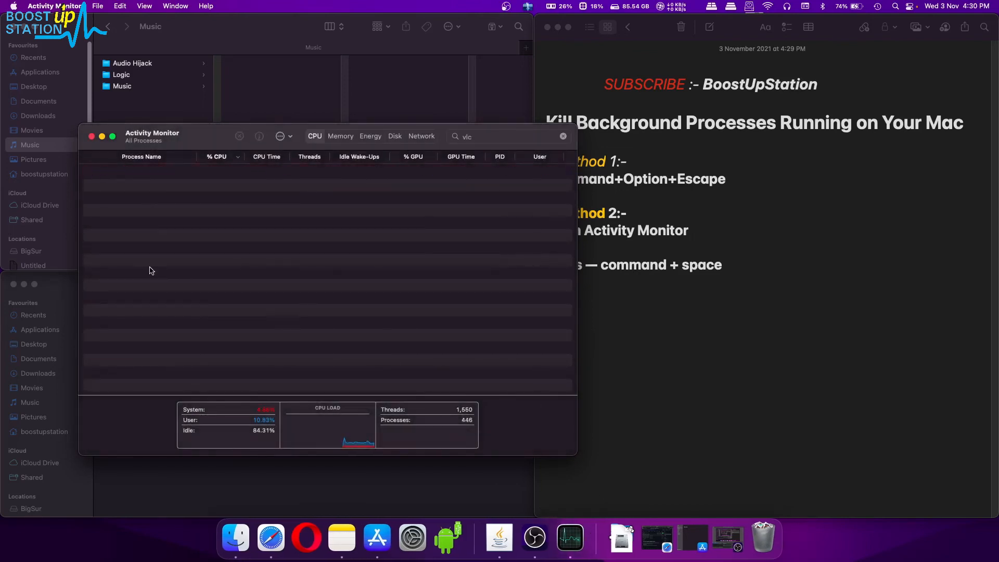
left_click(504, 136)
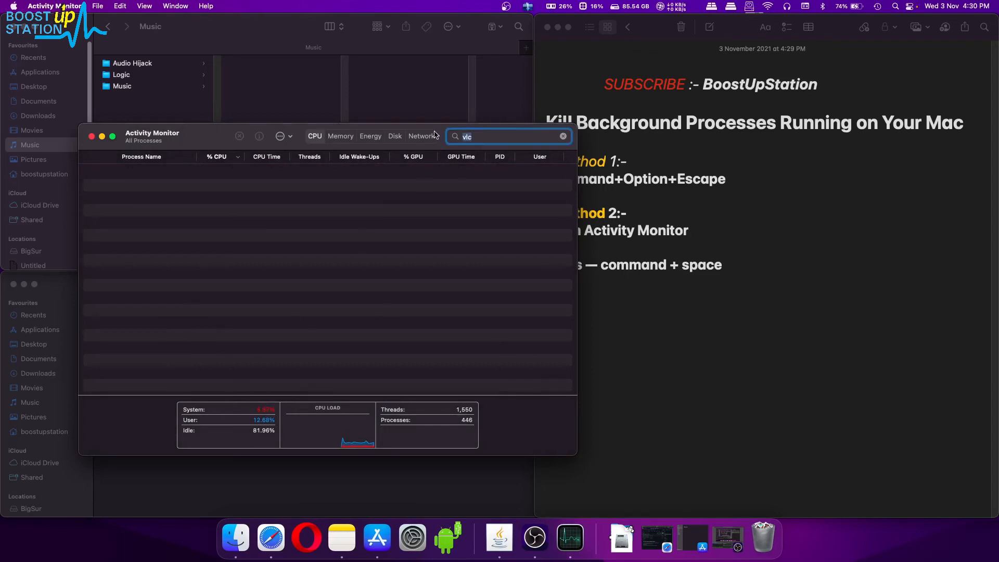
Filter by 'activity' and force-quit Activity Monitor itself with the Stop button.
type("activity")
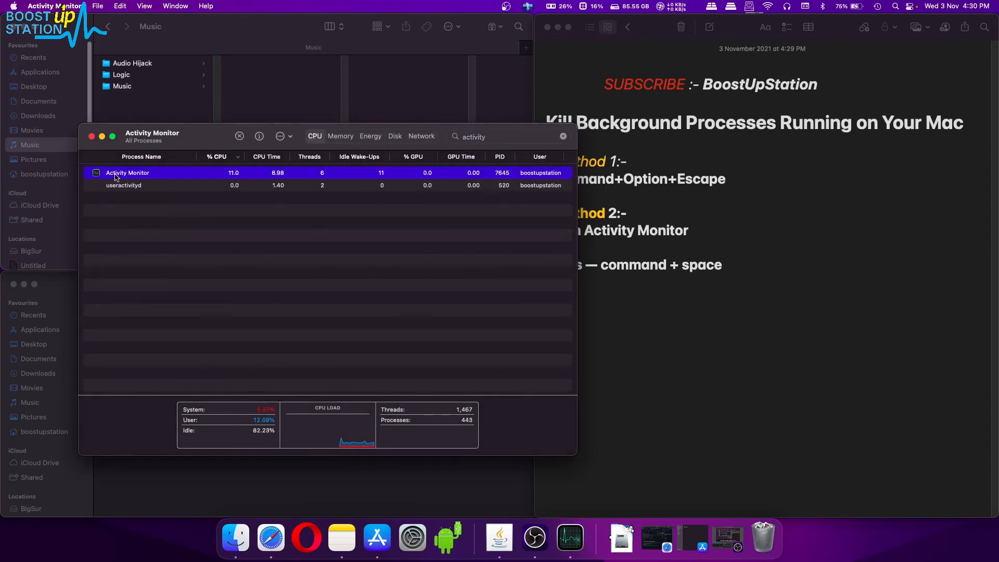
left_click(239, 137)
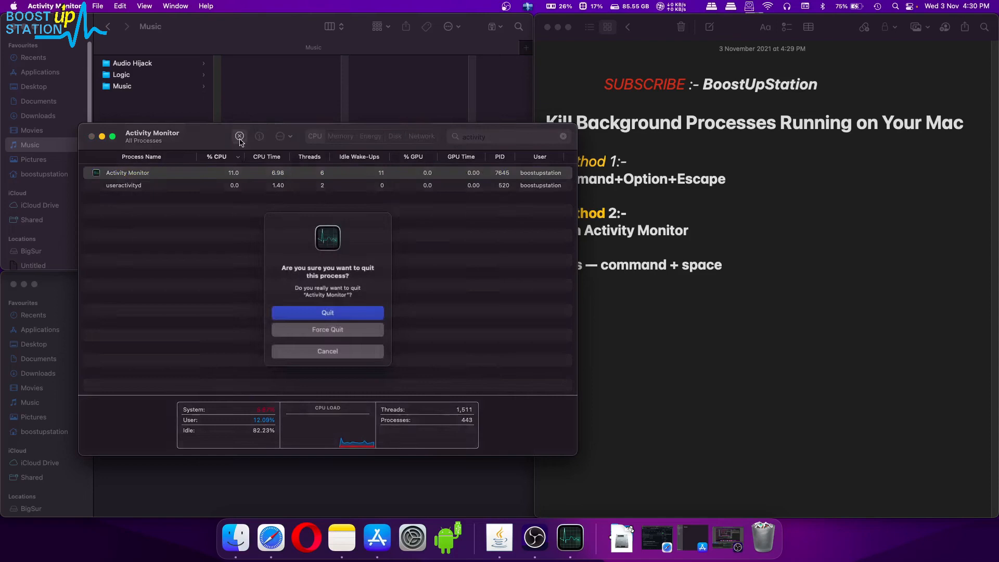
left_click(327, 312)
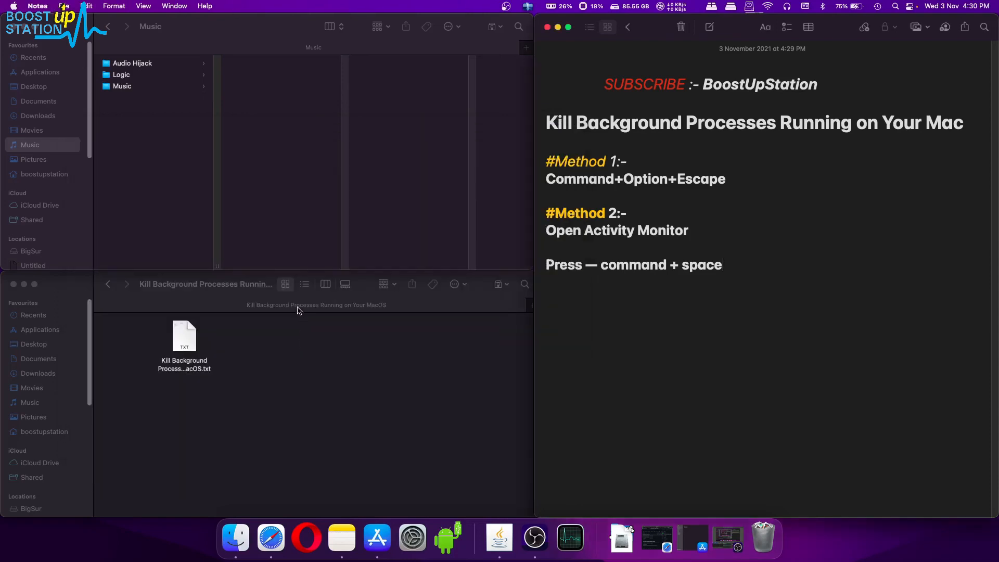